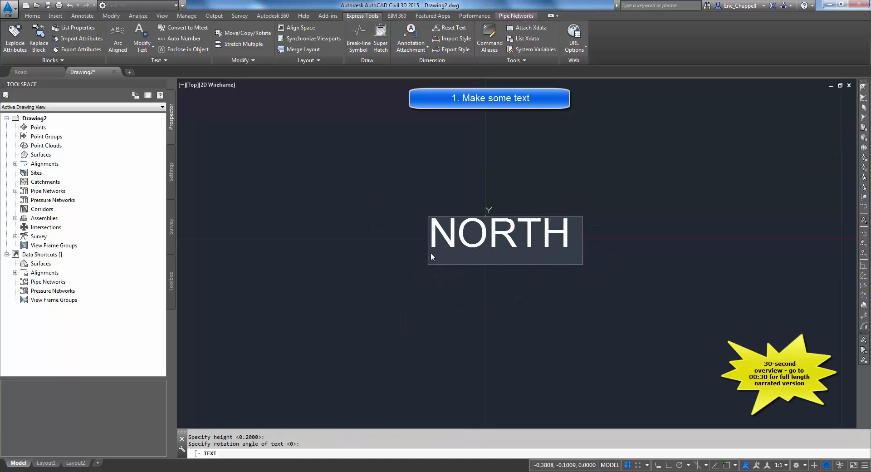
- Add '7TH STREET' after NORTH so the text reads NORTH 7TH STREET
{"action": "type", "text": "7TH STREET"}
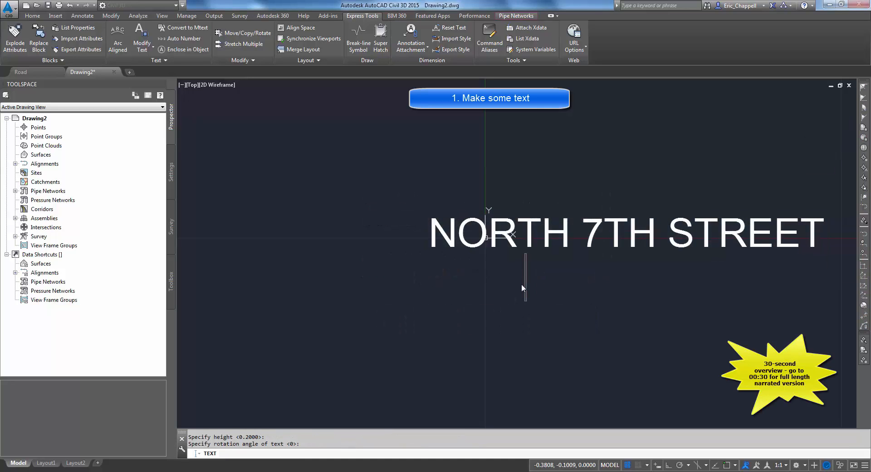
{"action": "left_click", "coordinate": [142, 38]}
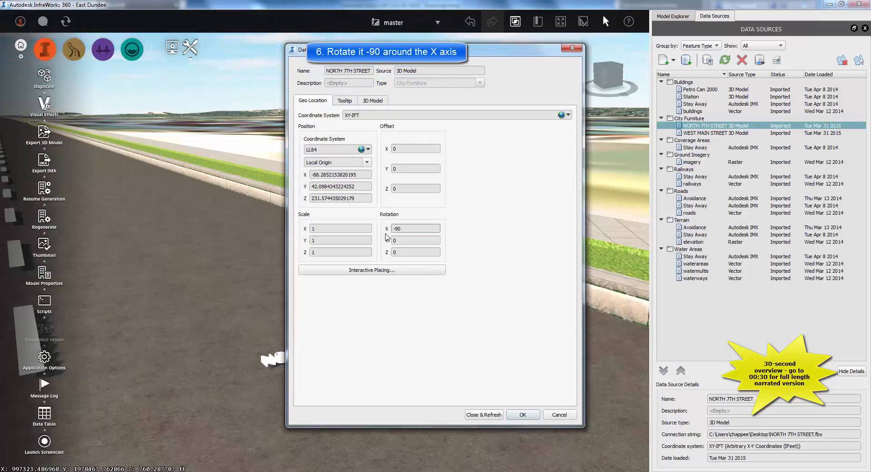
- Apply the -90 Rotation X setting to the street-name model's data source
{"action": "left_click", "coordinate": [523, 415]}
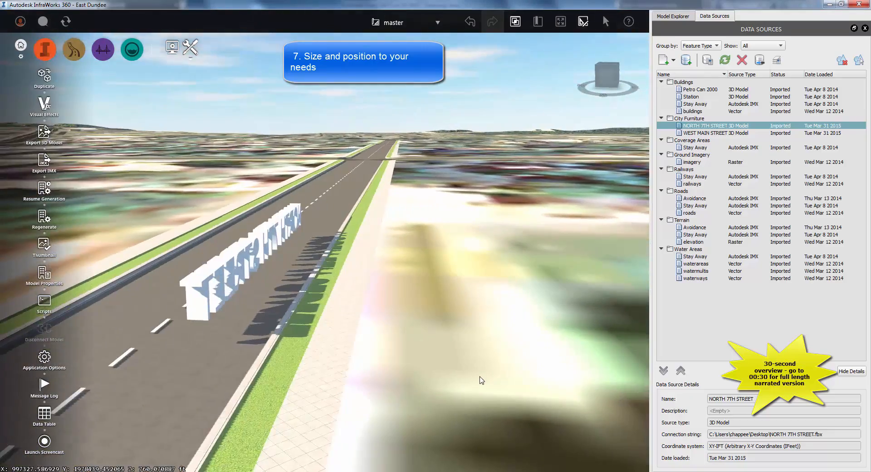
{"action": "left_click", "coordinate": [673, 16]}
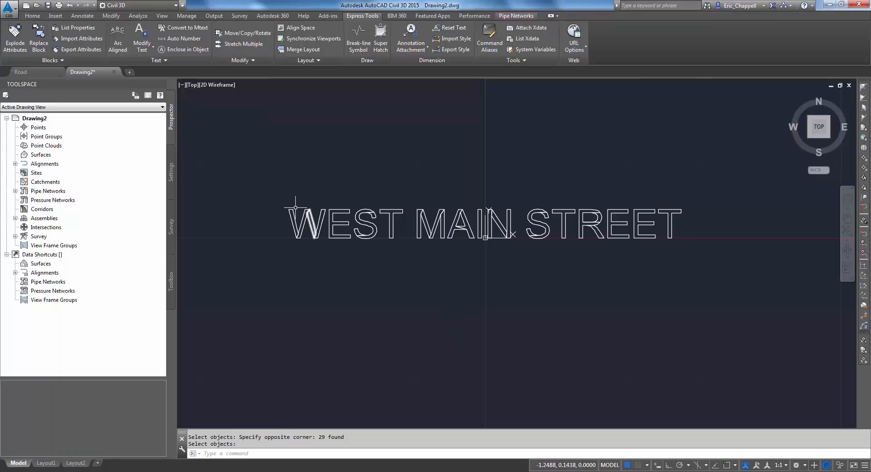
- Erase the WEST MAIN STREET outline linework and return to Drawing2 from Road
{"action": "left_click_drag", "start_coordinate": [283, 205], "coordinate": [475, 253]}
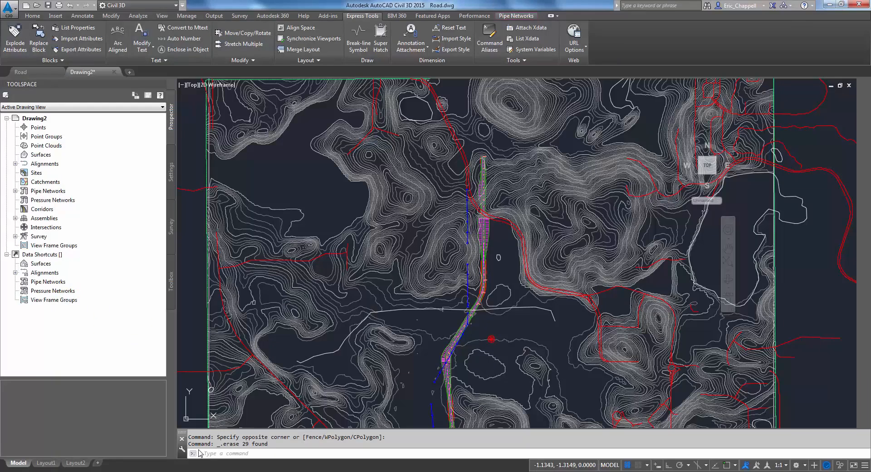
{"action": "left_click", "coordinate": [21, 72]}
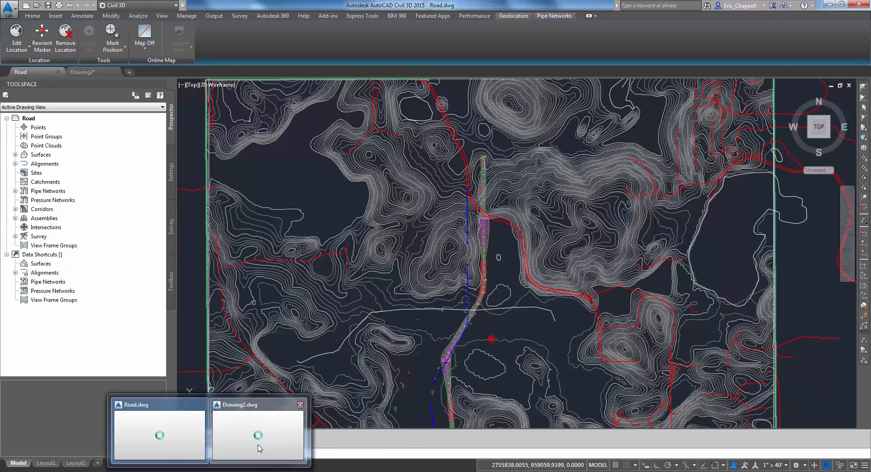
{"action": "left_click", "coordinate": [255, 437]}
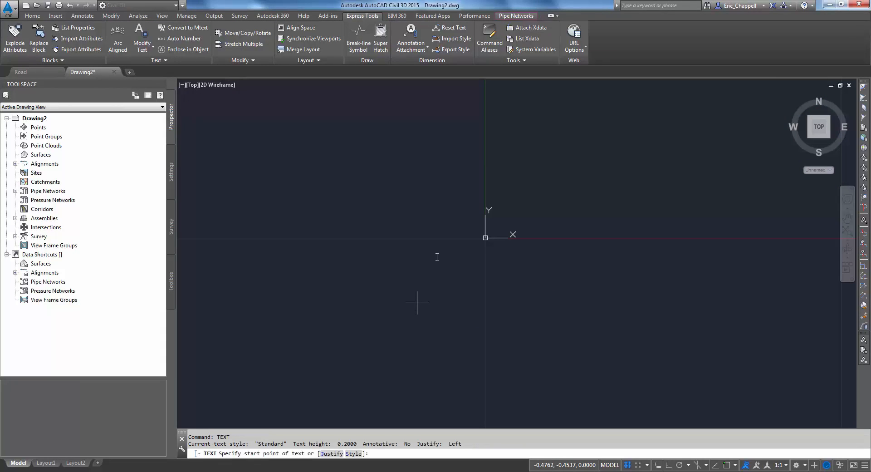
- Place single-line text NORTH 7TH STREET at a picked start point
{"action": "left_click", "coordinate": [429, 252]}
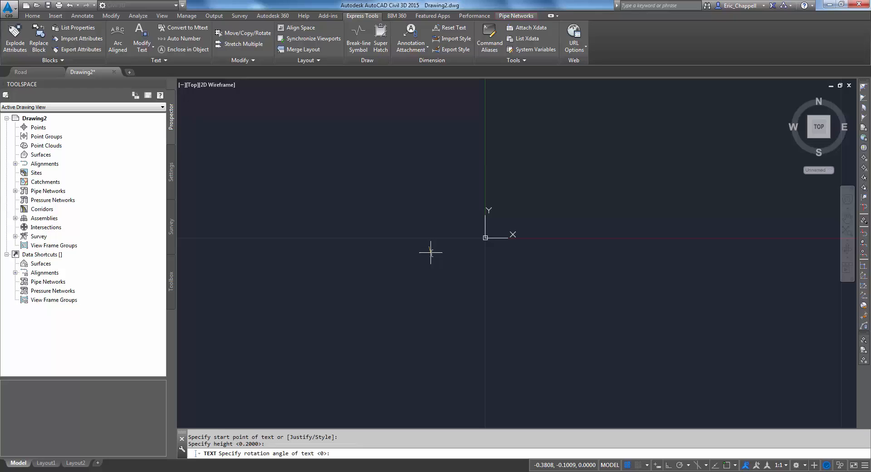
{"action": "type", "text": "NORTH"}
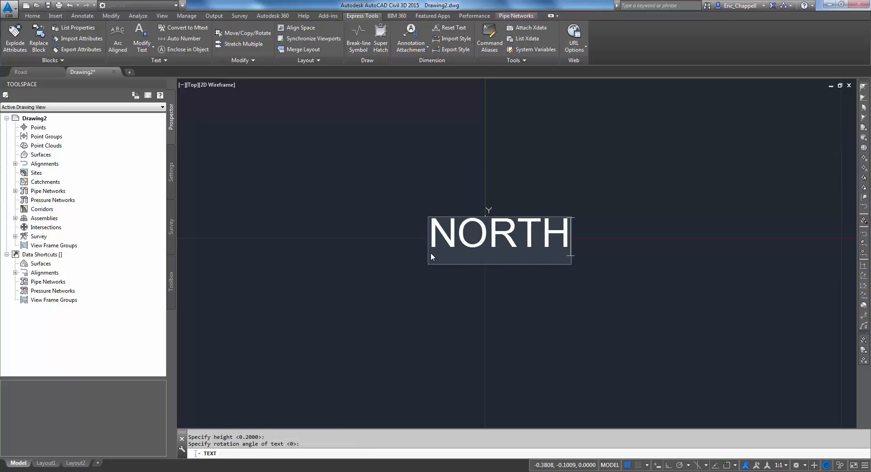
{"action": "type", "text": "7TH"}
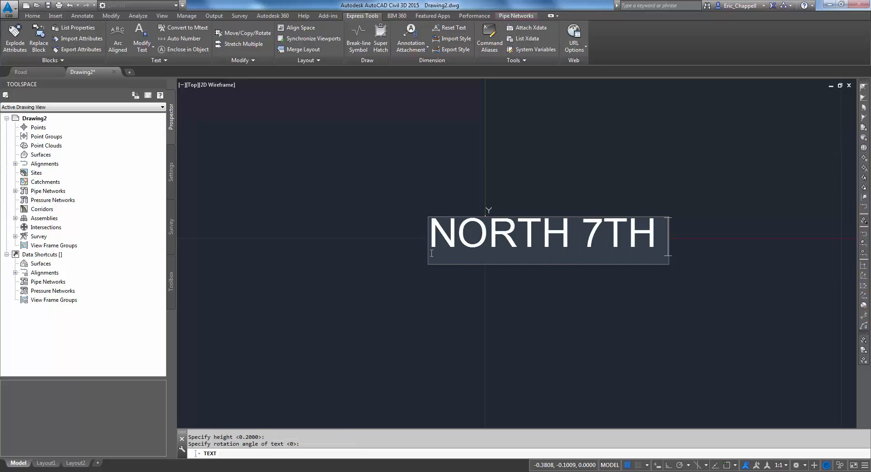
{"action": "type", "text": "STREET"}
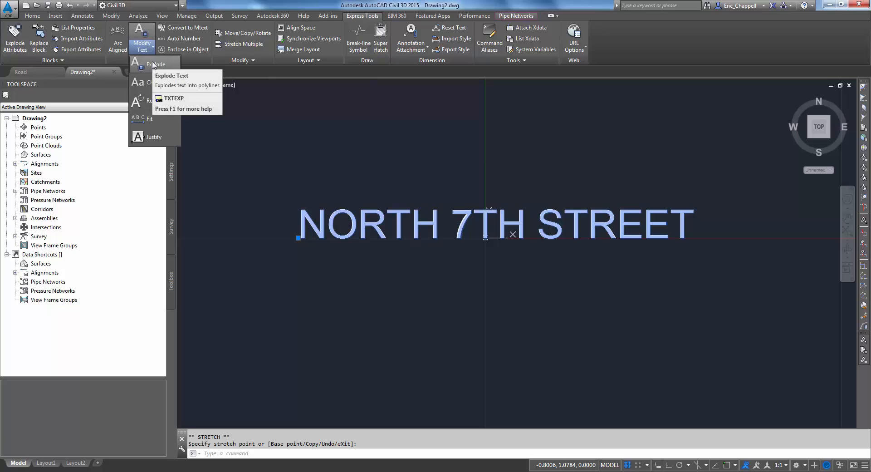
- Explode the NORTH 7TH STREET text into outlines and extrude them 0.1 units
{"action": "left_click", "coordinate": [151, 64]}
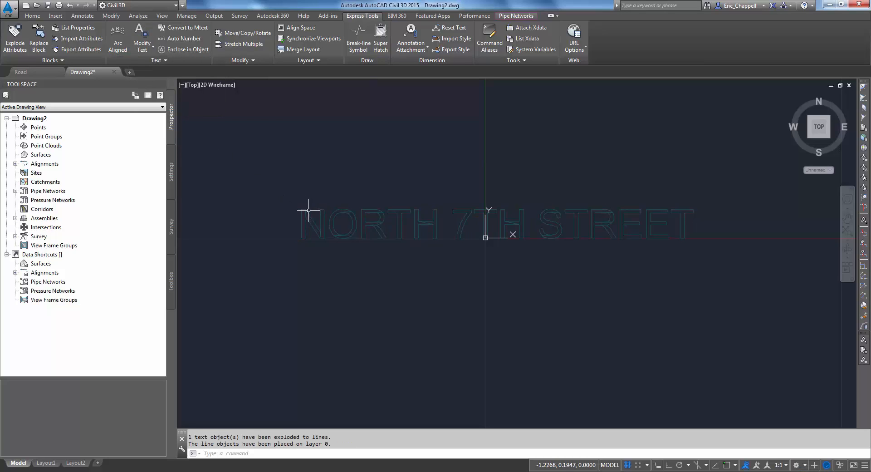
{"action": "mouse_move", "coordinate": [274, 290]}
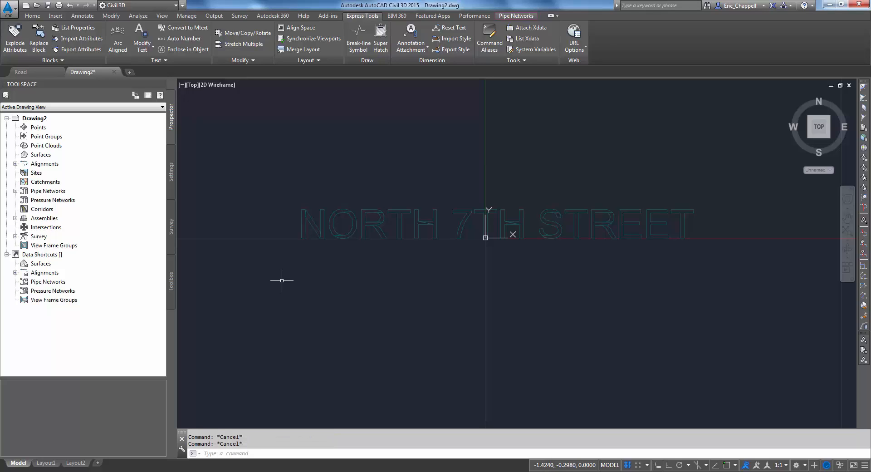
{"action": "type", "text": "EXTRUD"}
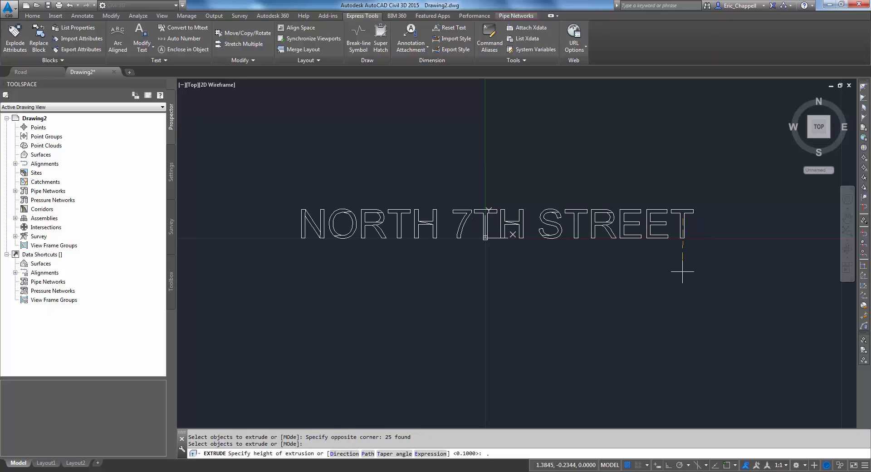
{"action": "type", "text": ".1"}
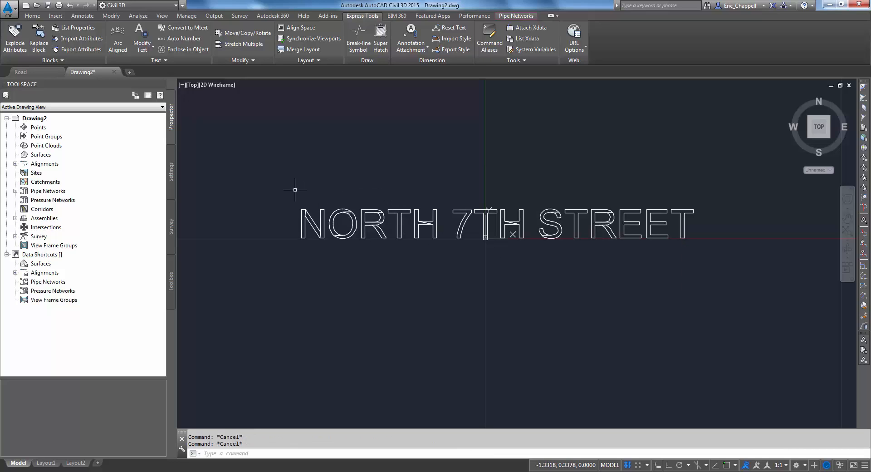
{"action": "left_click", "coordinate": [295, 190]}
{"action": "type", "text": "FB"}
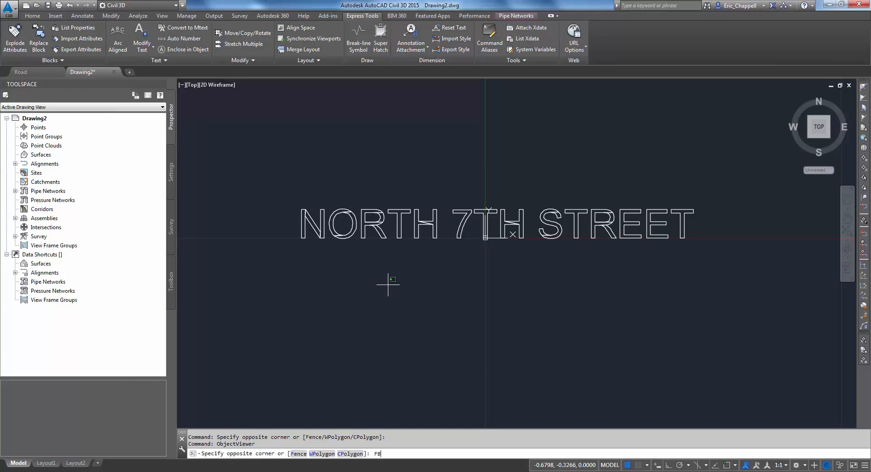
- Export only the selected street-name text as NORTH 7TH STREET.fbx via FBXEXPORT
{"action": "type", "text": "X"}
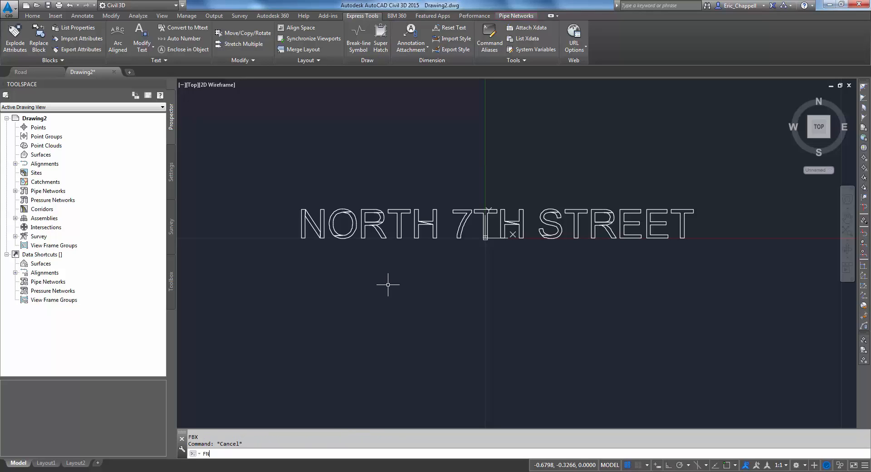
{"action": "type", "text": "BX"}
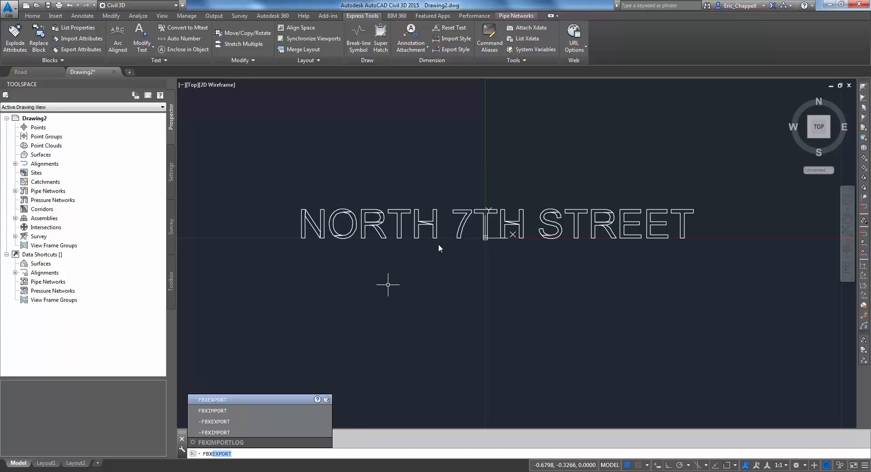
{"action": "left_click", "coordinate": [211, 399]}
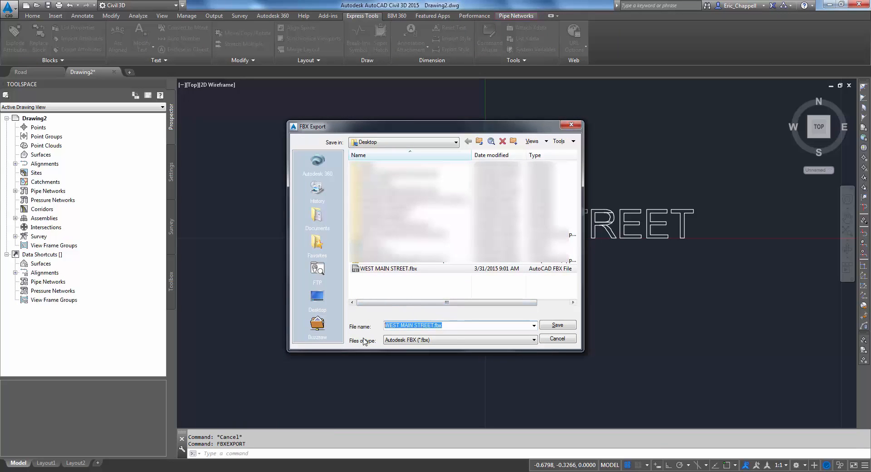
{"action": "type", "text": "NORTH 7TH STREET"}
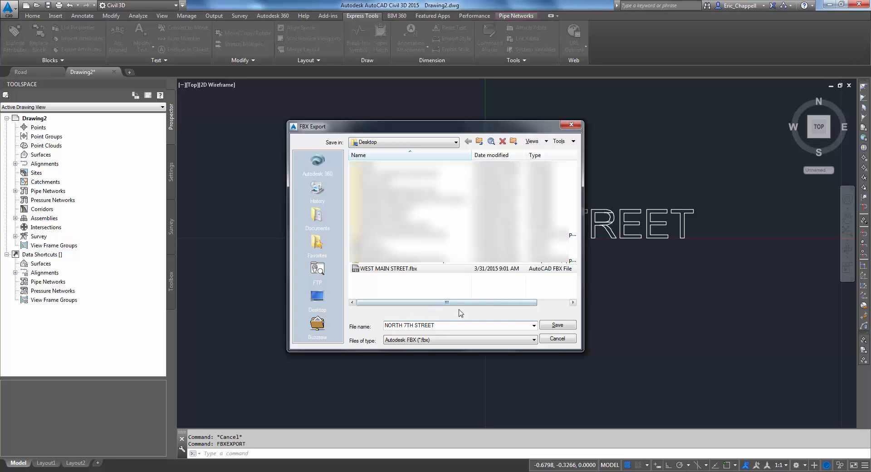
{"action": "left_click", "coordinate": [557, 325]}
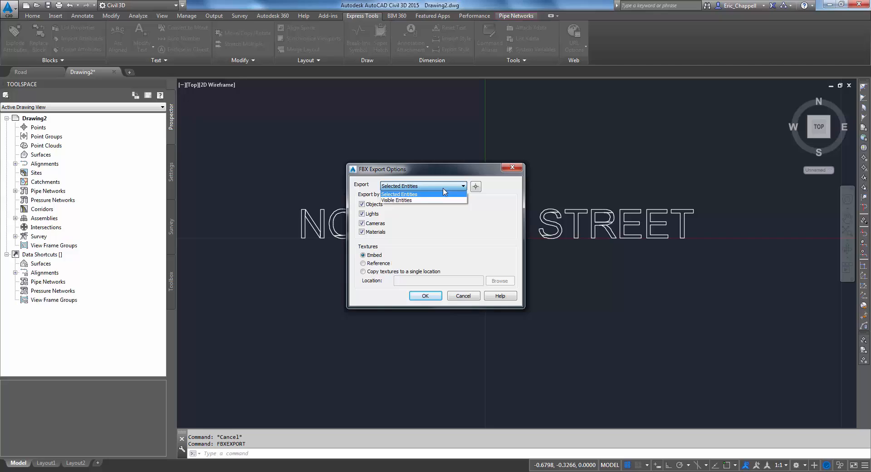
{"action": "left_click", "coordinate": [399, 194]}
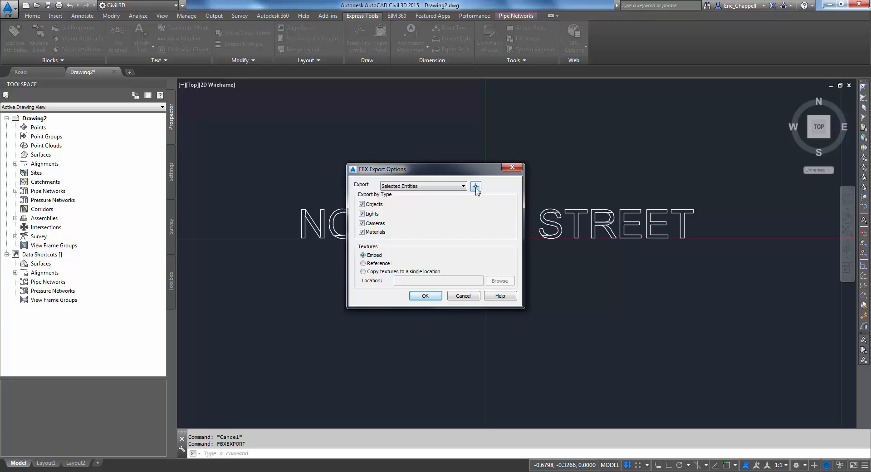
{"action": "mouse_move", "coordinate": [476, 187]}
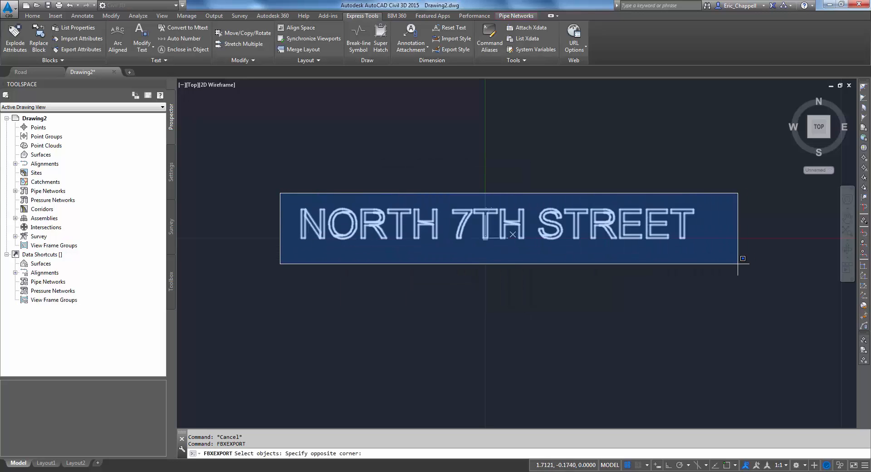
{"action": "left_click", "coordinate": [730, 267]}
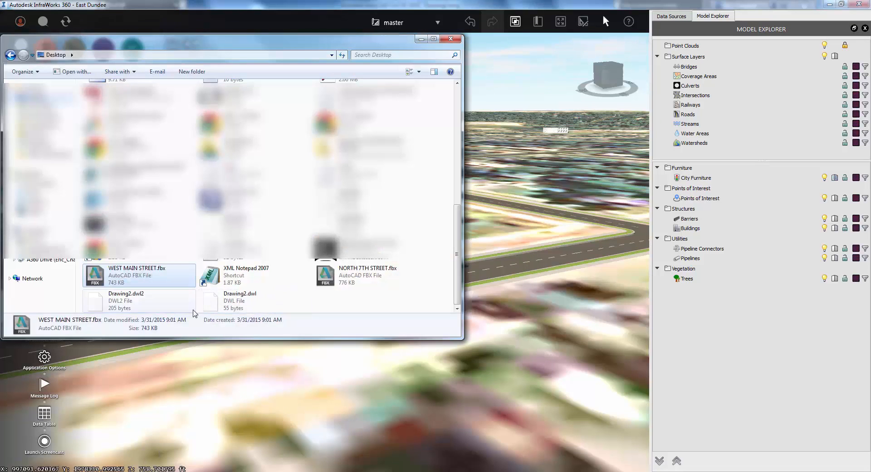
- Import NORTH 7TH STREET.fbx as a City Furniture data source and refresh
{"action": "left_click", "coordinate": [367, 275]}
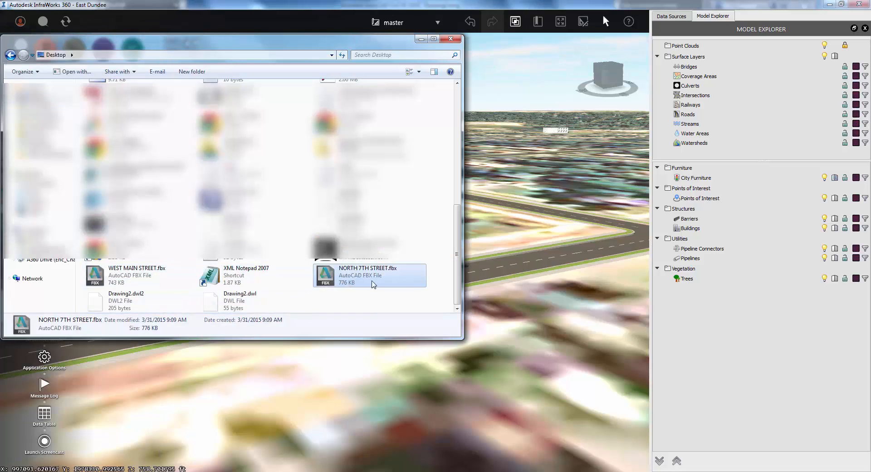
{"action": "double_click", "coordinate": [370, 275]}
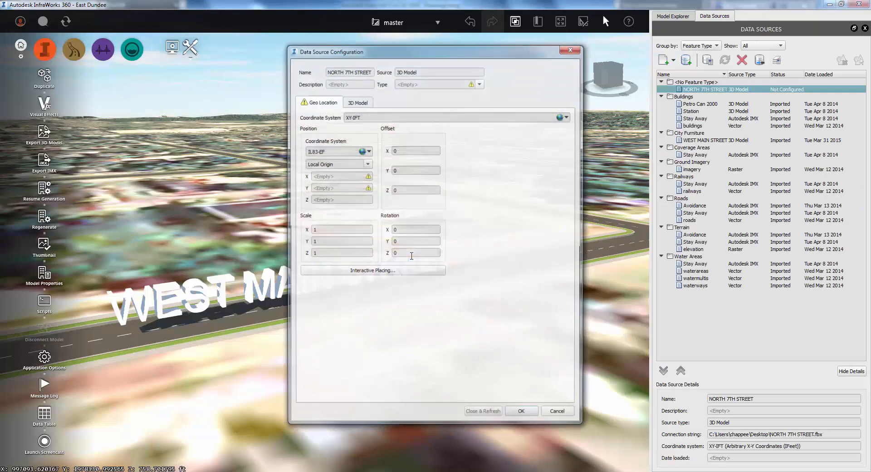
{"action": "left_click", "coordinate": [479, 84]}
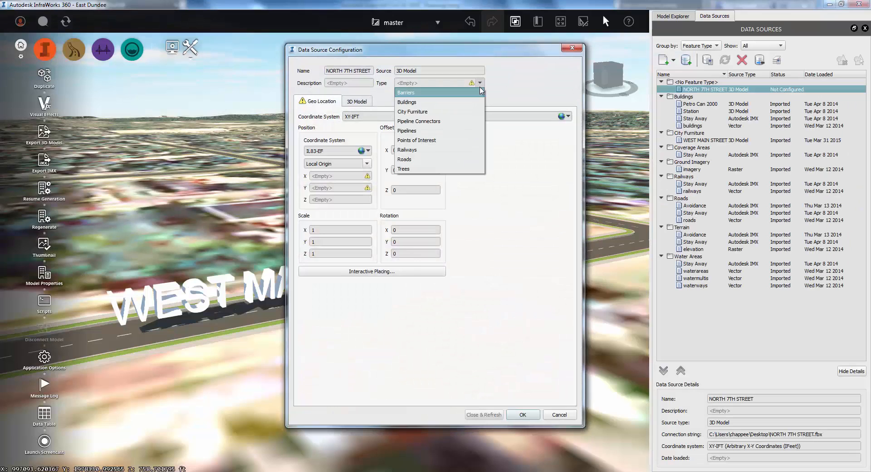
{"action": "left_click", "coordinate": [412, 112]}
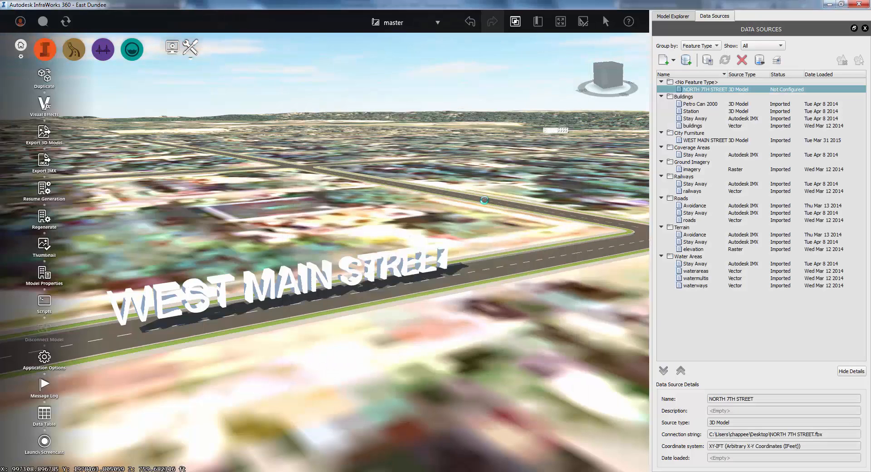
{"action": "double_click", "coordinate": [702, 89]}
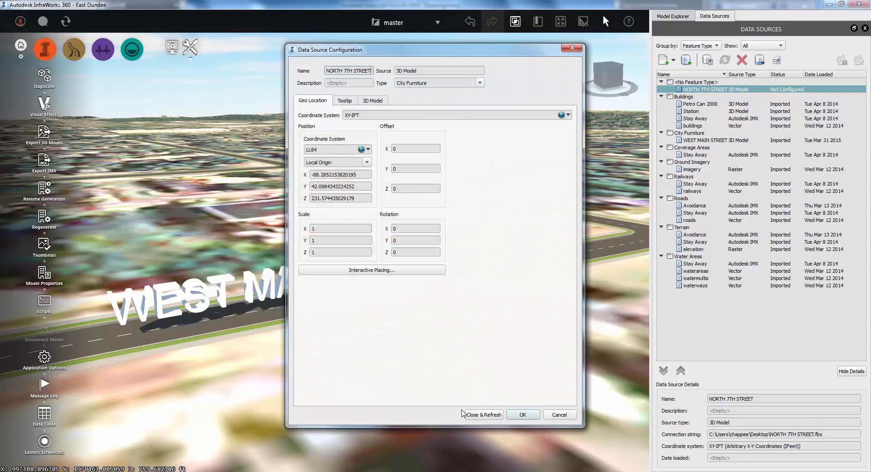
{"action": "left_click", "coordinate": [482, 414]}
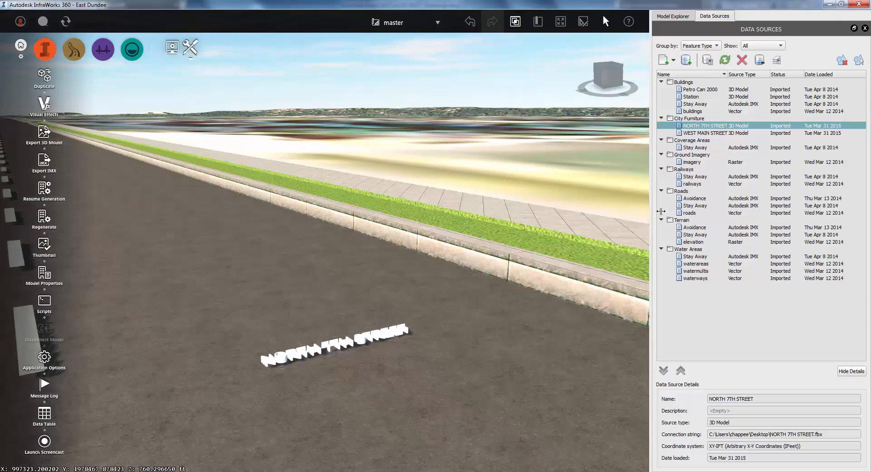
- Configure the NORTH 7TH STREET data source with Rotation X of -90 and refresh
{"action": "right_click", "coordinate": [716, 126]}
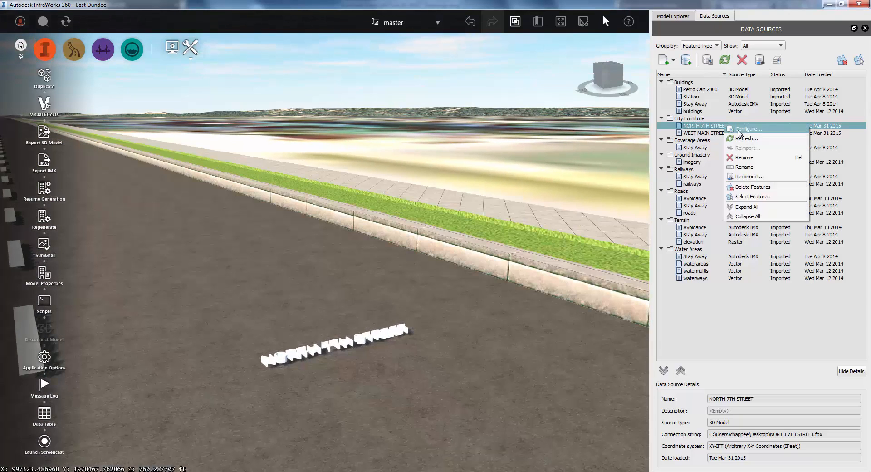
{"action": "left_click", "coordinate": [747, 129]}
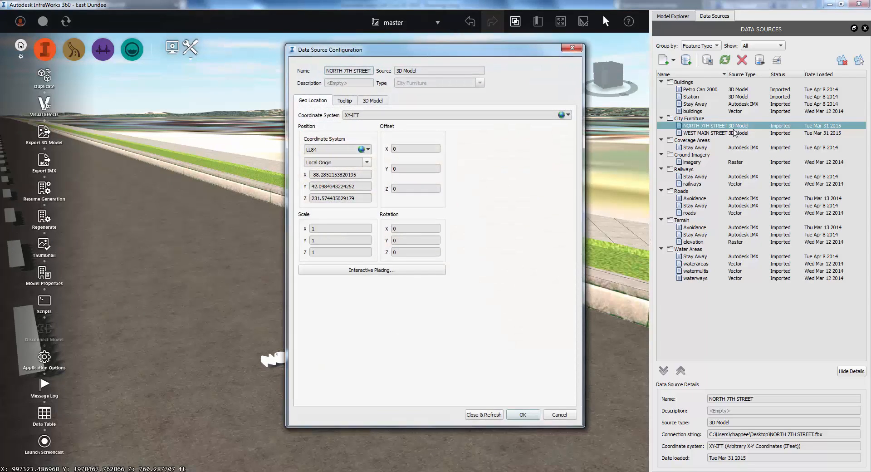
{"action": "left_click", "coordinate": [416, 228]}
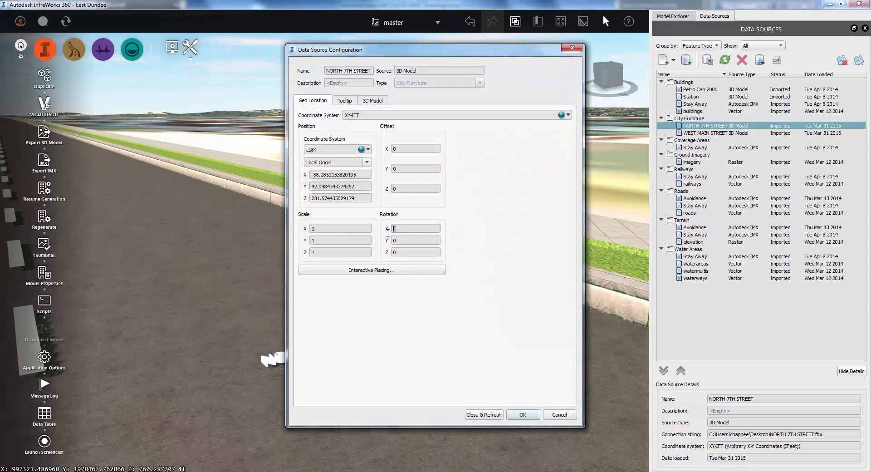
{"action": "type", "text": "-90"}
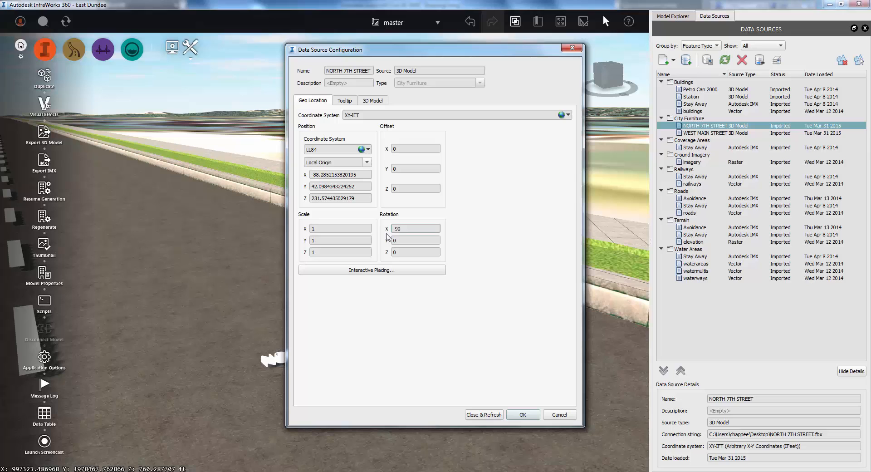
{"action": "left_click", "coordinate": [484, 415]}
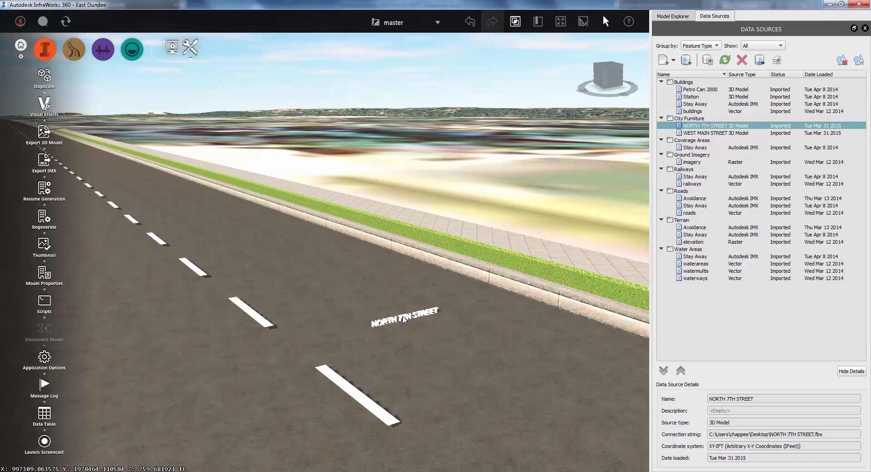
- Exit edit mode on the placed NORTH 7TH STREET model
{"action": "right_click", "coordinate": [403, 320]}
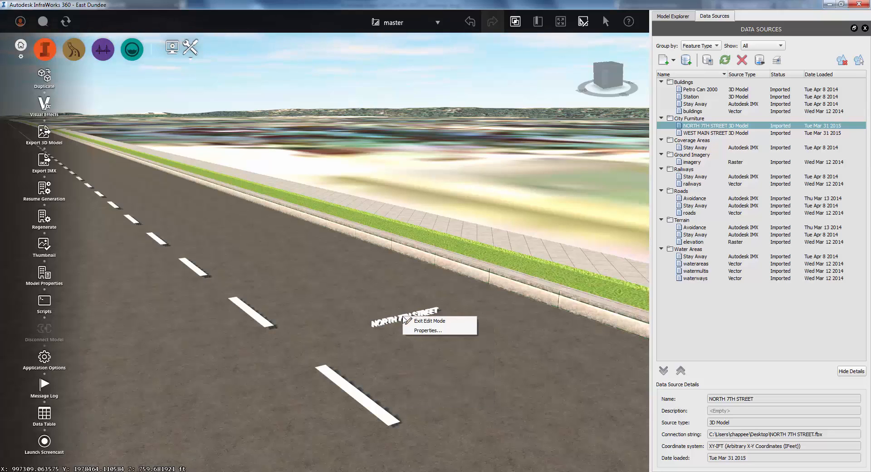
{"action": "left_click", "coordinate": [421, 322]}
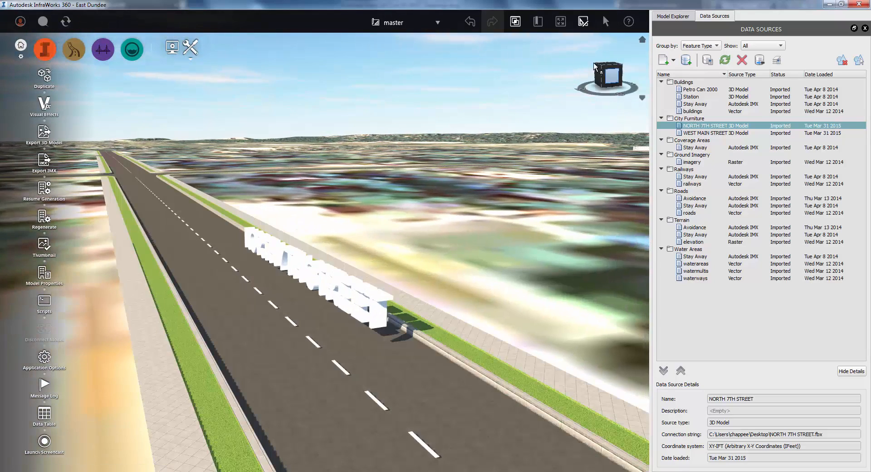
- Switch to Model Explorer to list feature layers, including City Furniture
{"action": "left_click", "coordinate": [674, 16]}
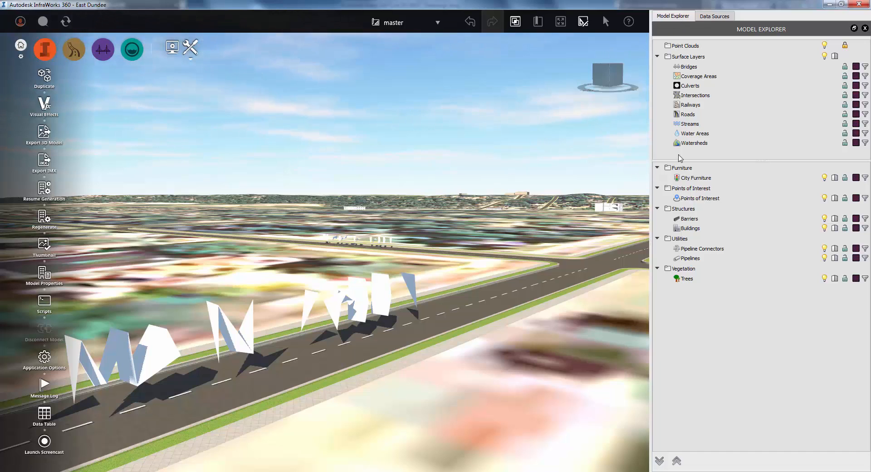
{"action": "mouse_move", "coordinate": [835, 177]}
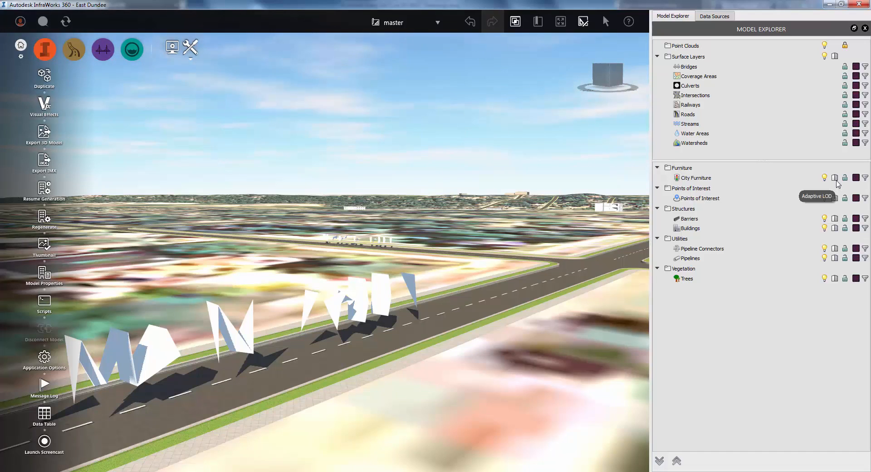